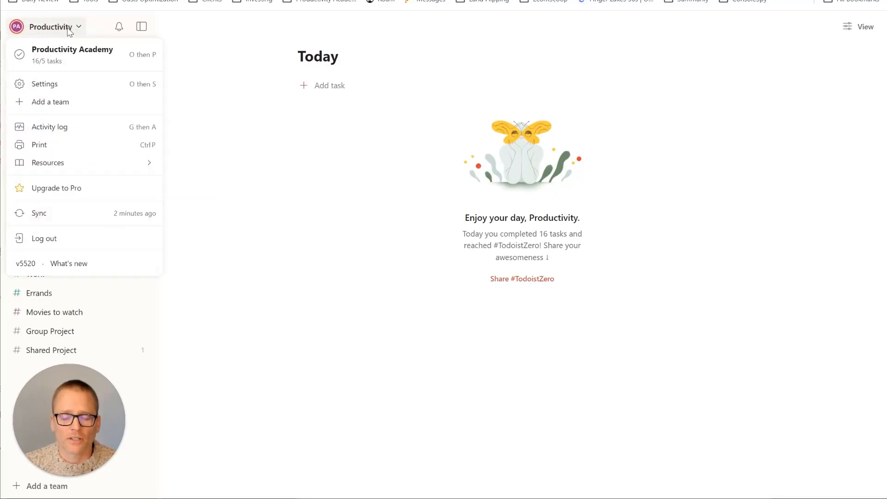
pyautogui.moveTo(44, 84)
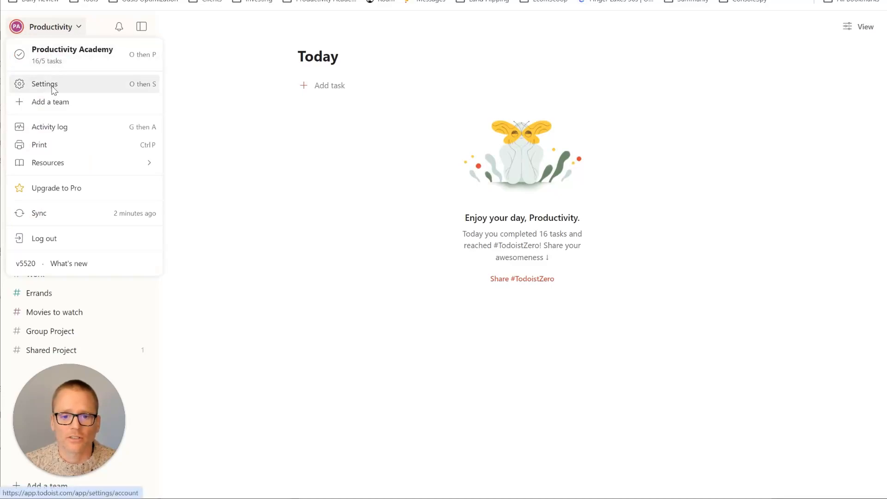
# Open the account settings from the Productivity workspace menu.
pyautogui.click(44, 84)
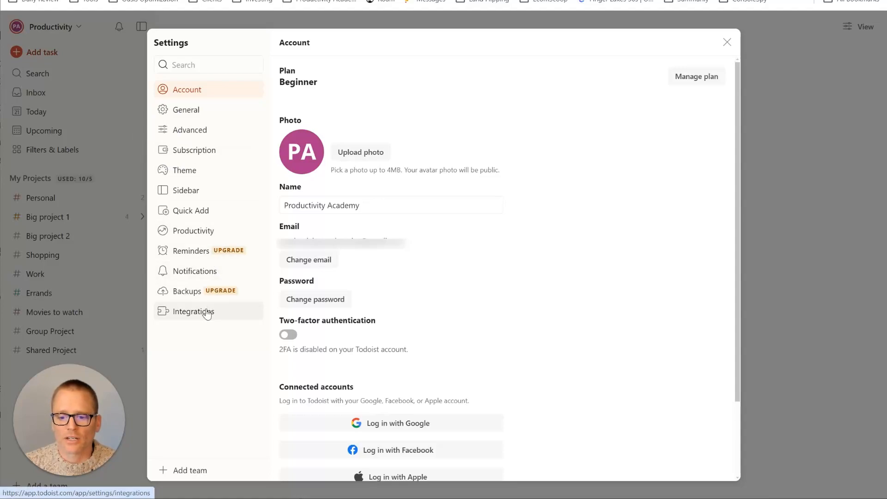
pyautogui.click(193, 311)
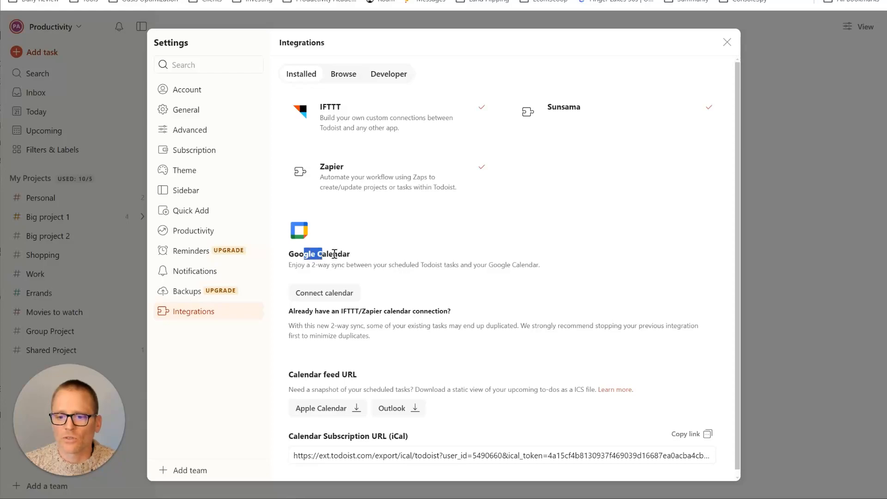
pyautogui.moveTo(316, 264); pyautogui.dragTo(468, 264)
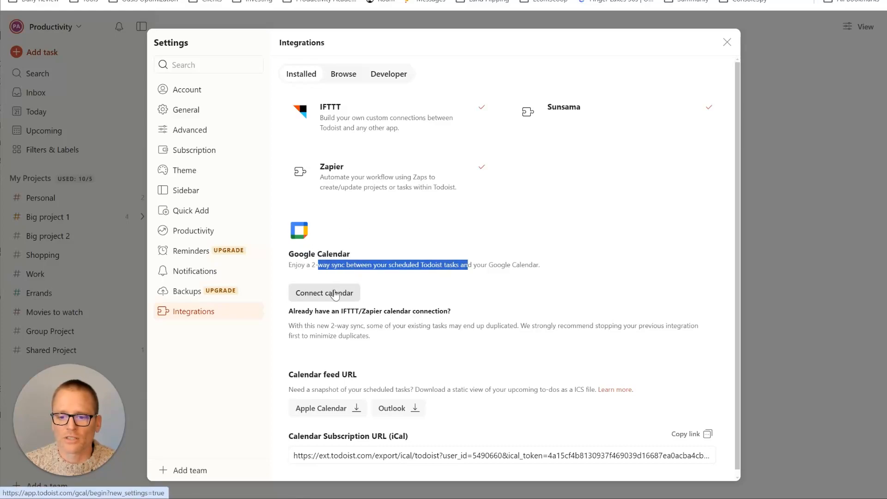
pyautogui.click(324, 293)
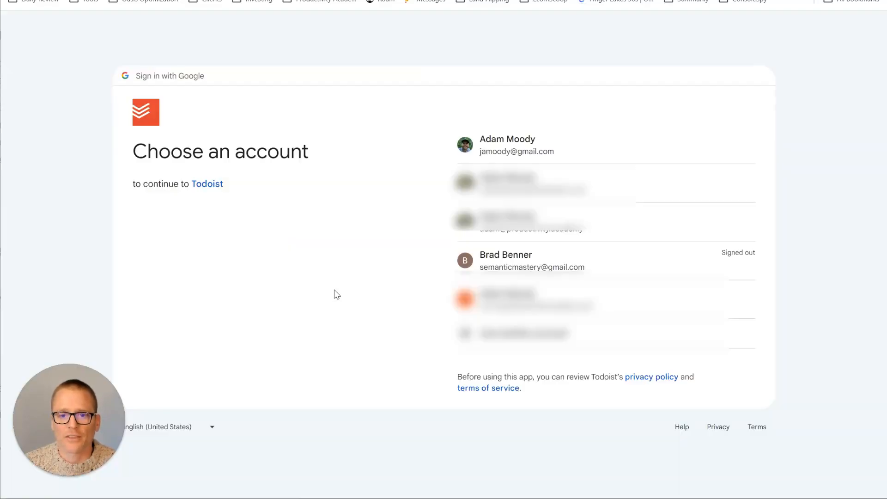
pyautogui.moveTo(198, 203)
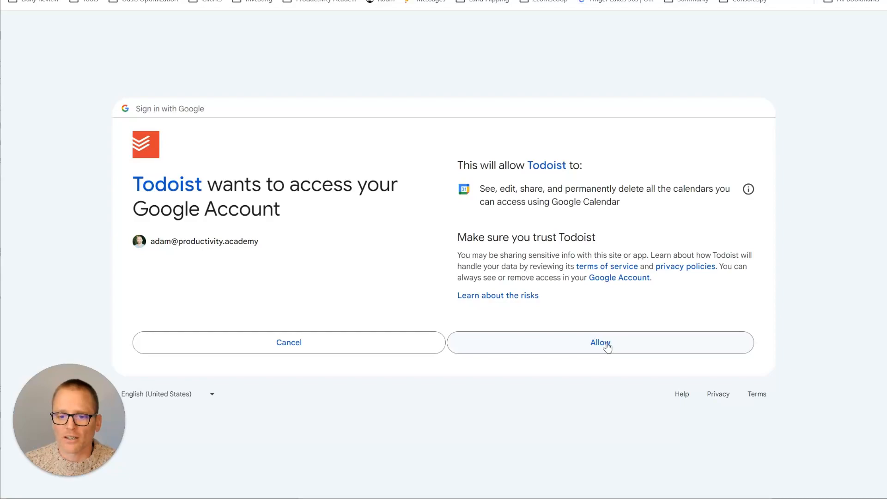
# Allow Todoist to access the chosen Google account's calendars.
pyautogui.click(598, 342)
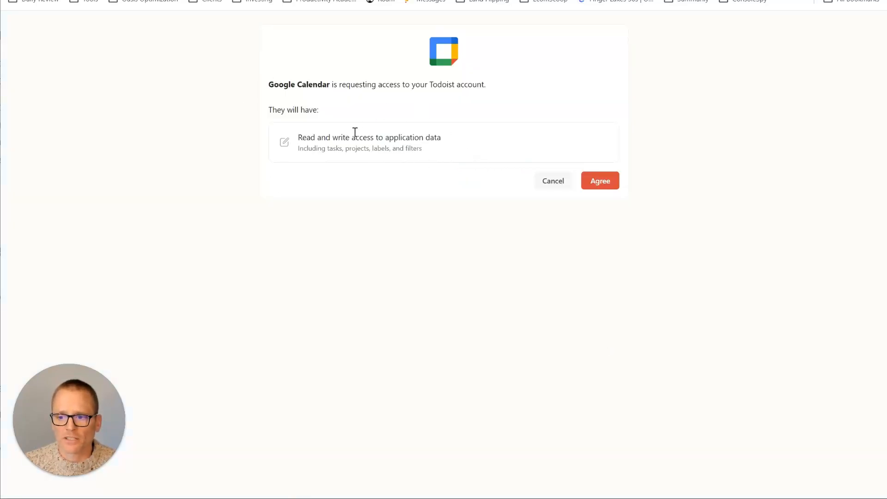
pyautogui.moveTo(367, 112)
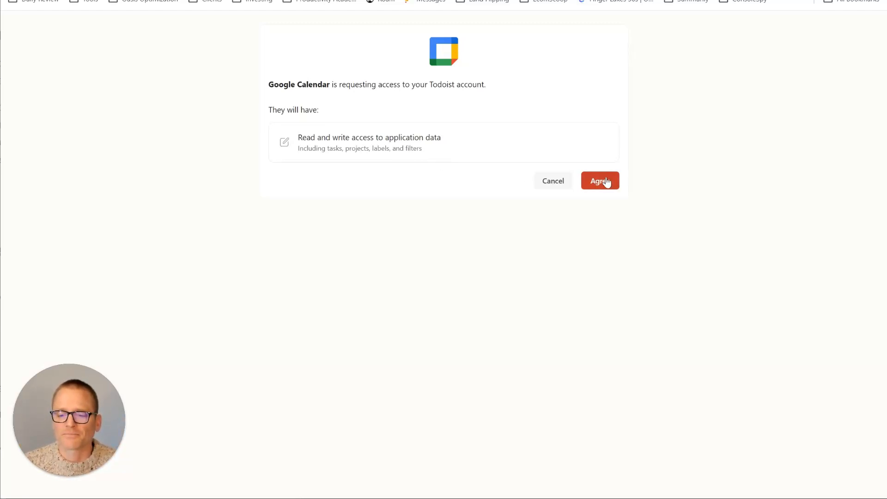
# Agree to Google Calendar's access request for the Todoist account.
pyautogui.click(599, 180)
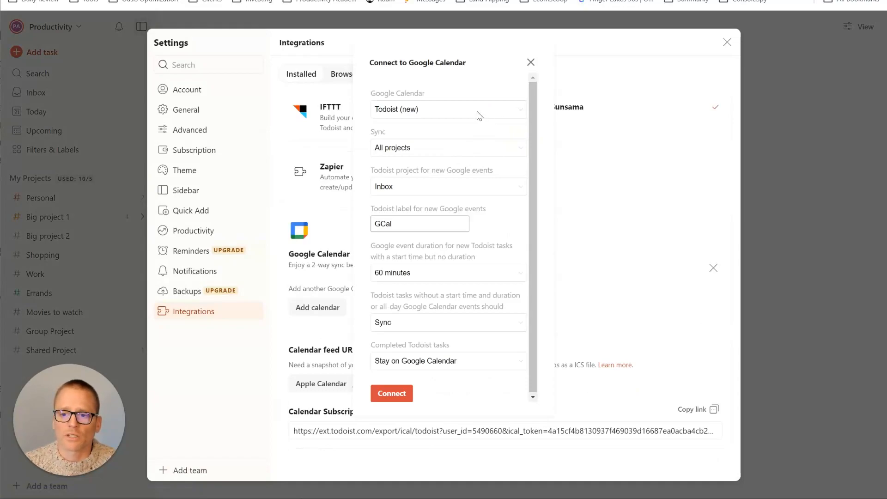
pyautogui.moveTo(503, 116)
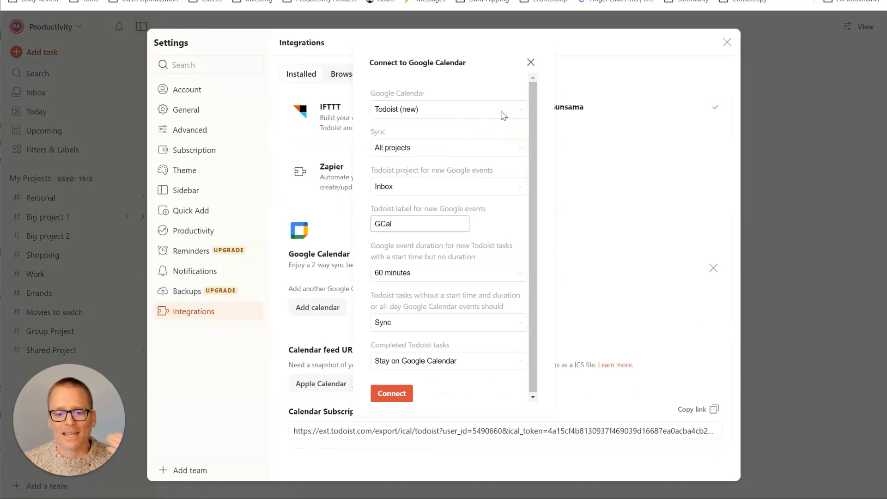
# Connect Google Calendar with all projects syncing to Todoist (new) and new events to Inbox.
pyautogui.click(447, 109)
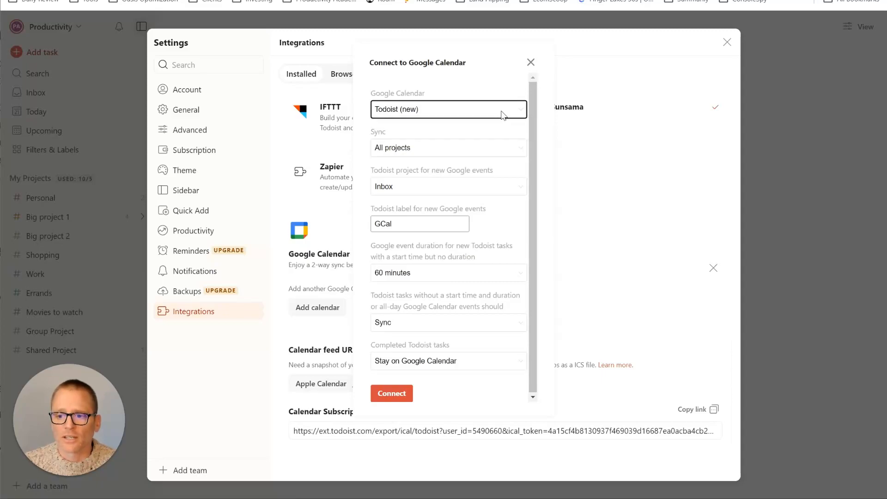
pyautogui.moveTo(497, 157)
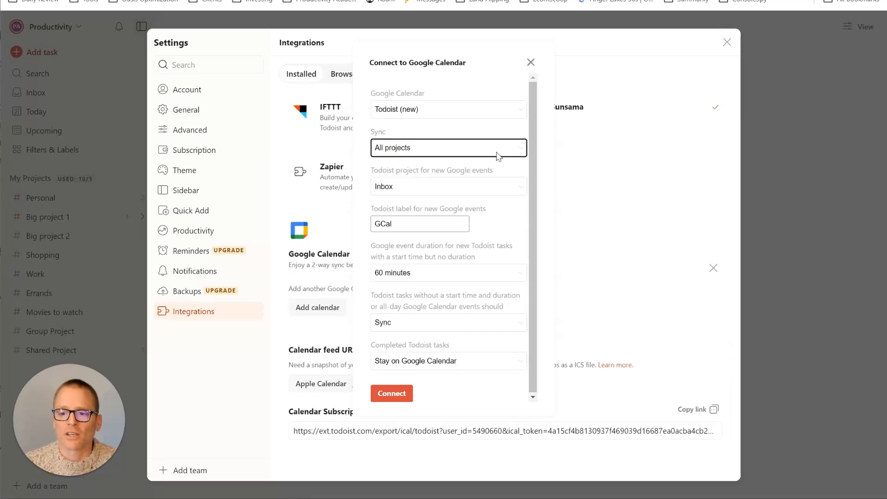
pyautogui.moveTo(507, 215)
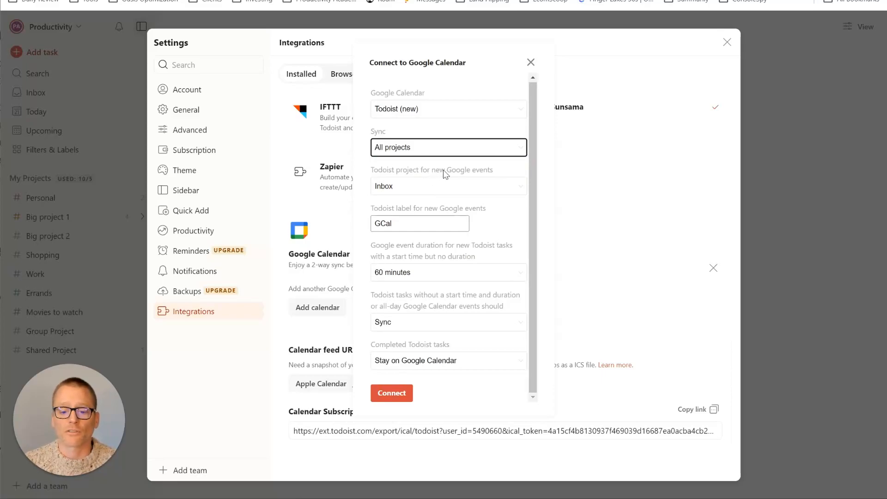
pyautogui.moveTo(519, 191)
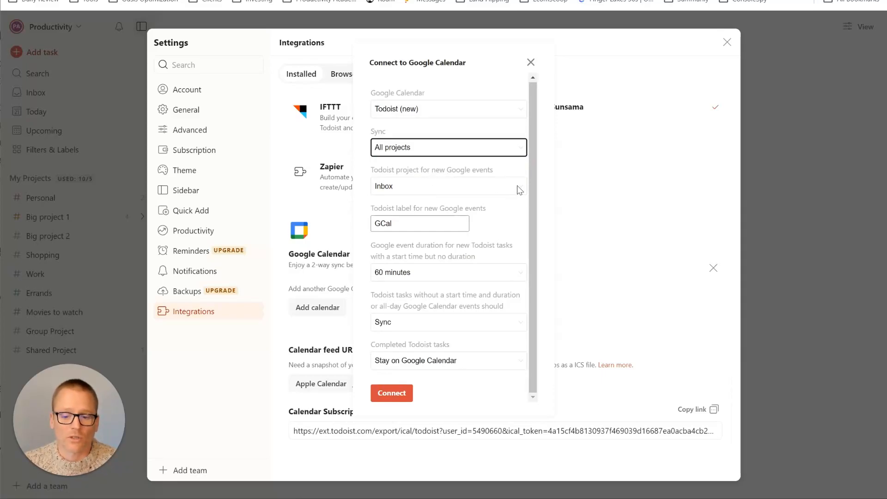
pyautogui.moveTo(504, 225)
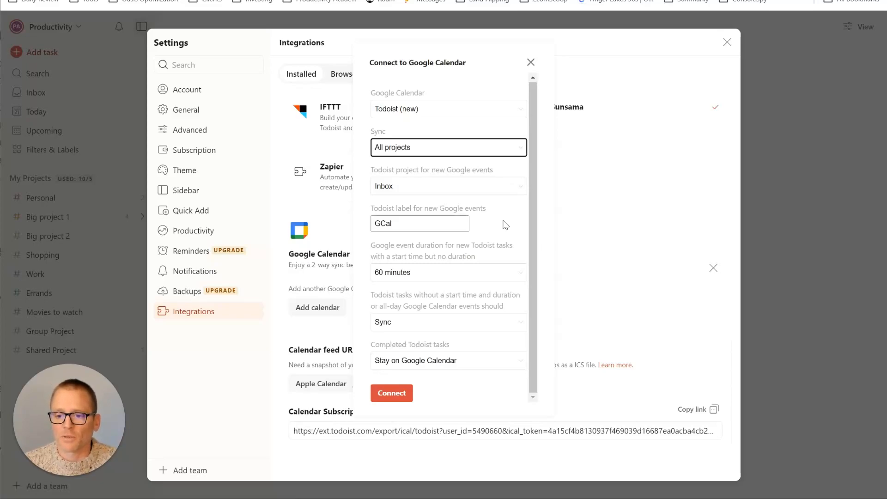
pyautogui.moveTo(489, 260)
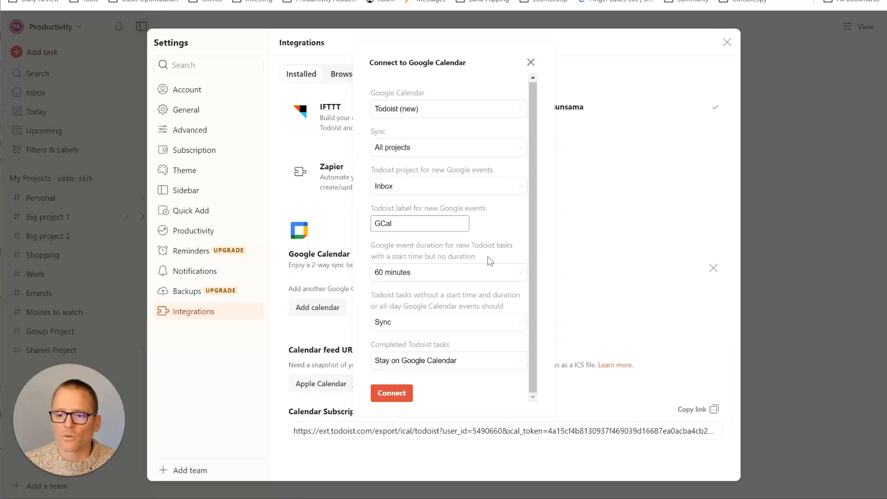
pyautogui.moveTo(444, 317)
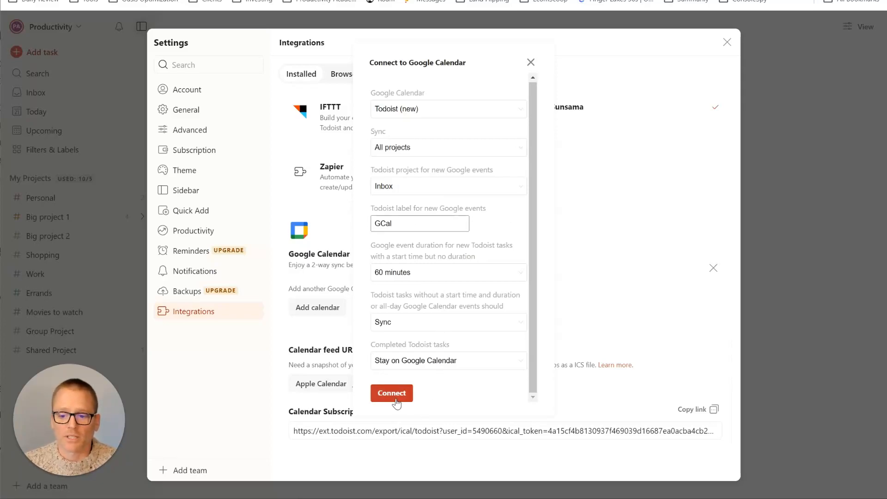
pyautogui.click(390, 392)
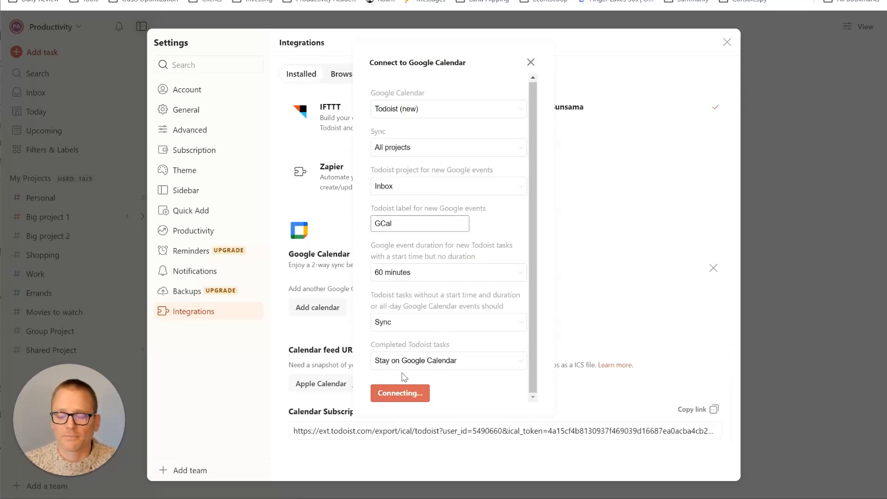
pyautogui.click(400, 393)
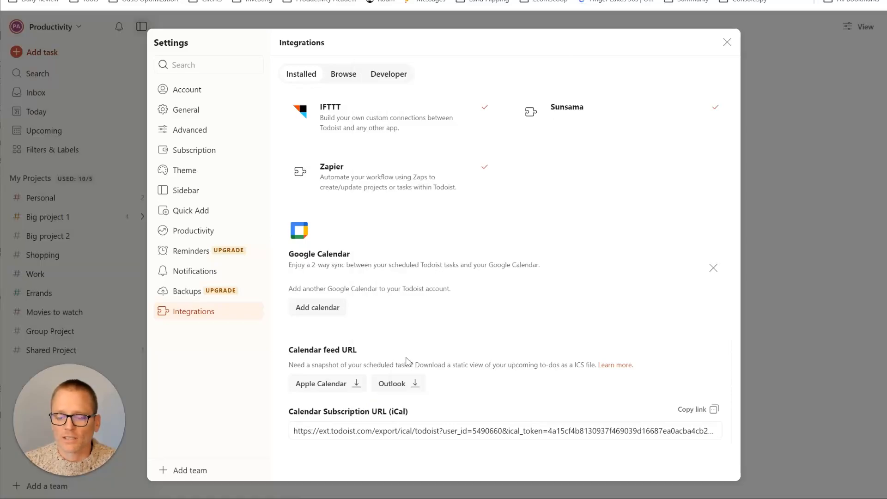